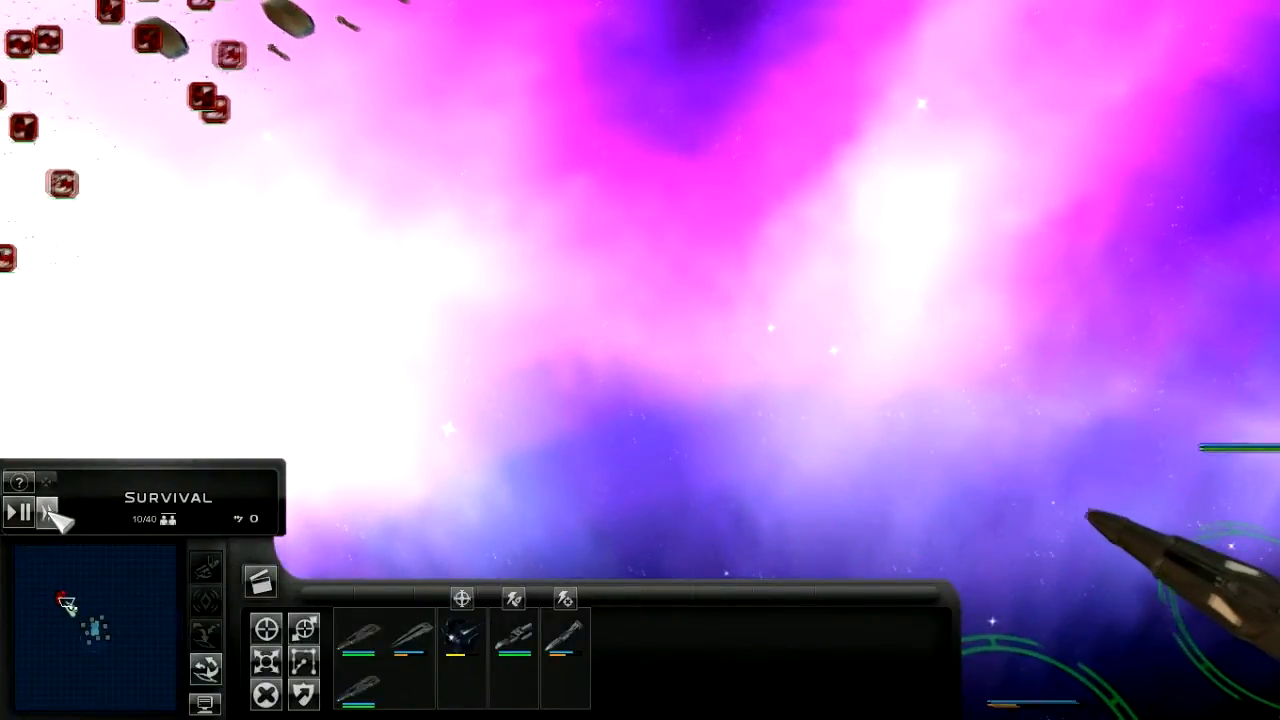
Send the selected fleet against the incoming enemy wave in the nebula
left_click(18, 512)
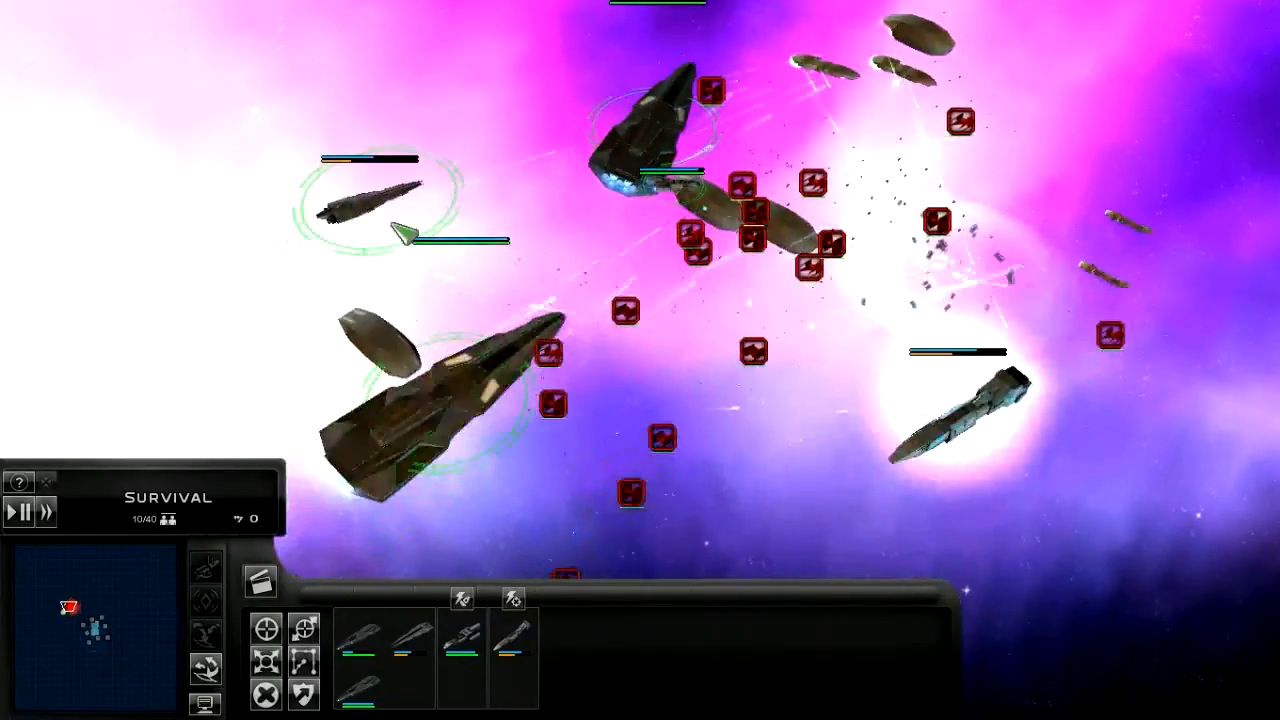
left_click(420, 400)
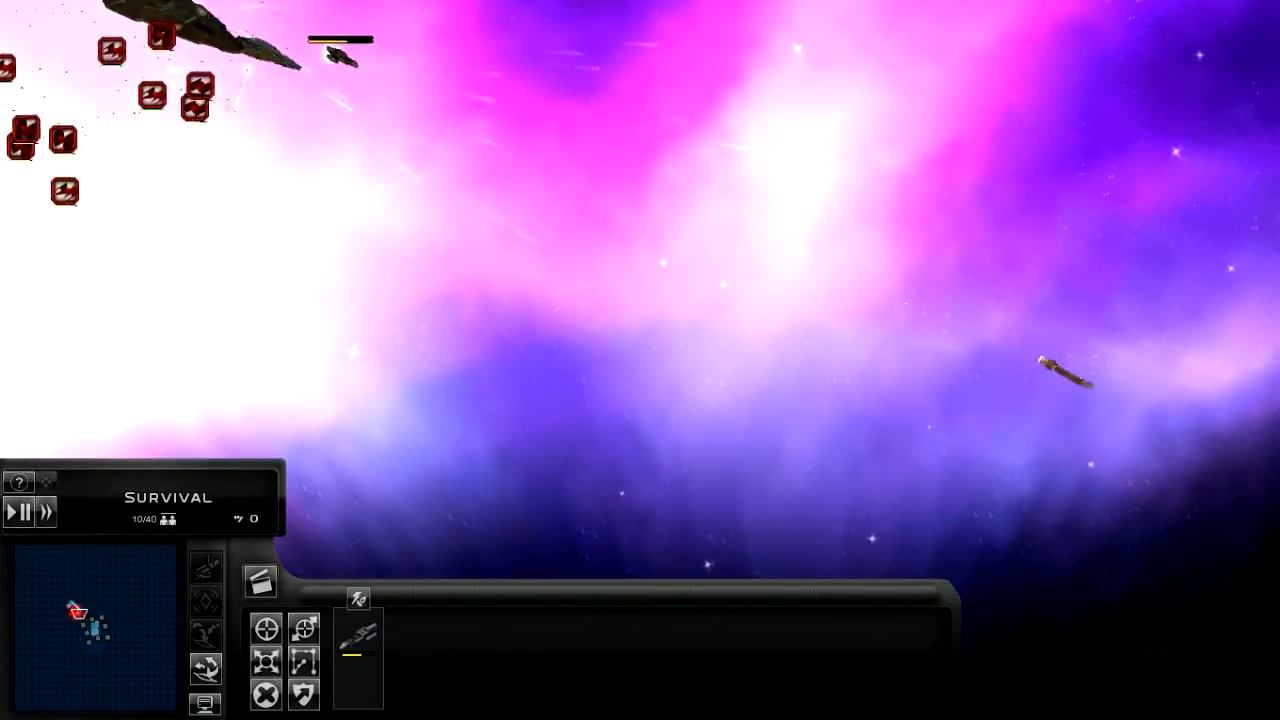
mouse_move(46, 512)
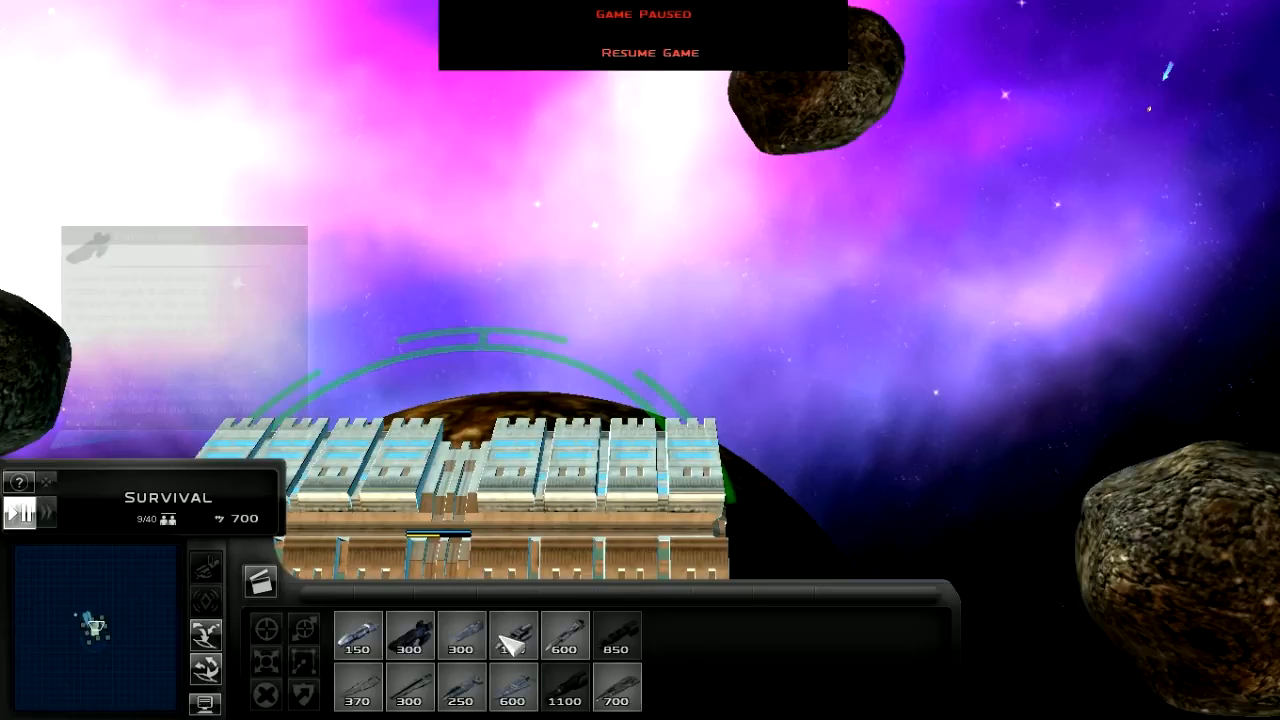
Select the home space station to bring up its build bar
left_click(649, 52)
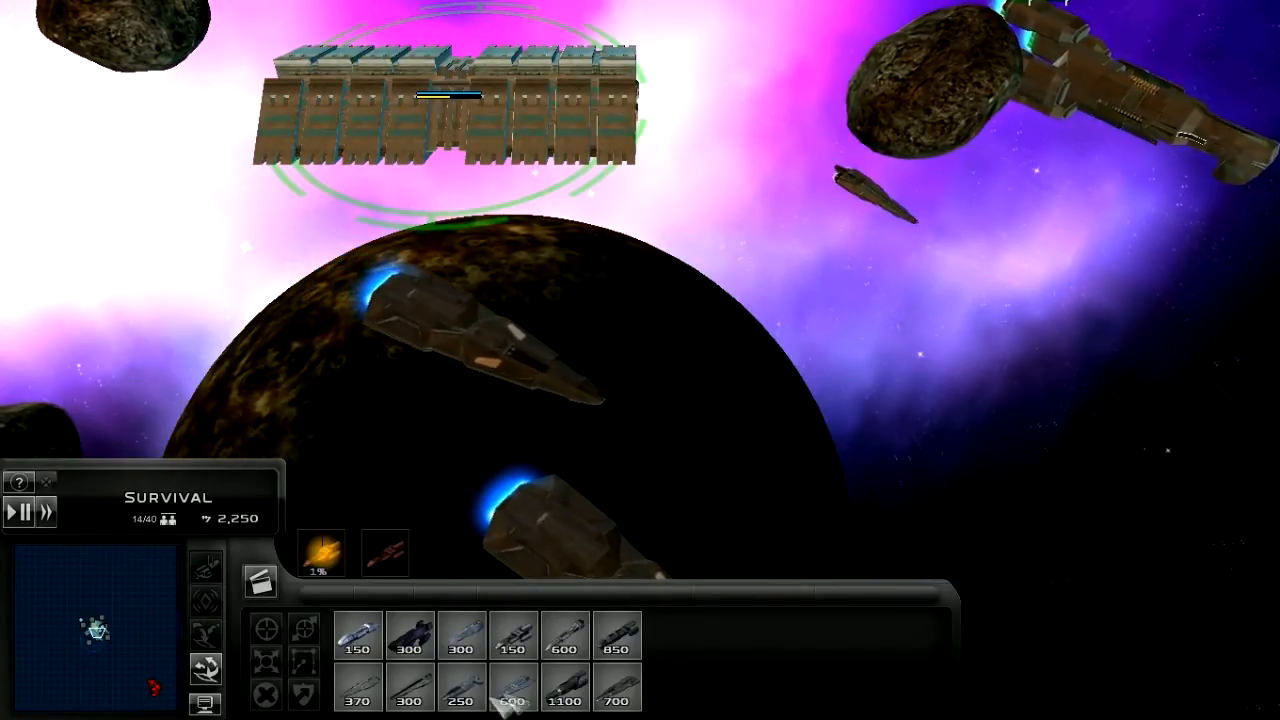
mouse_move(461, 687)
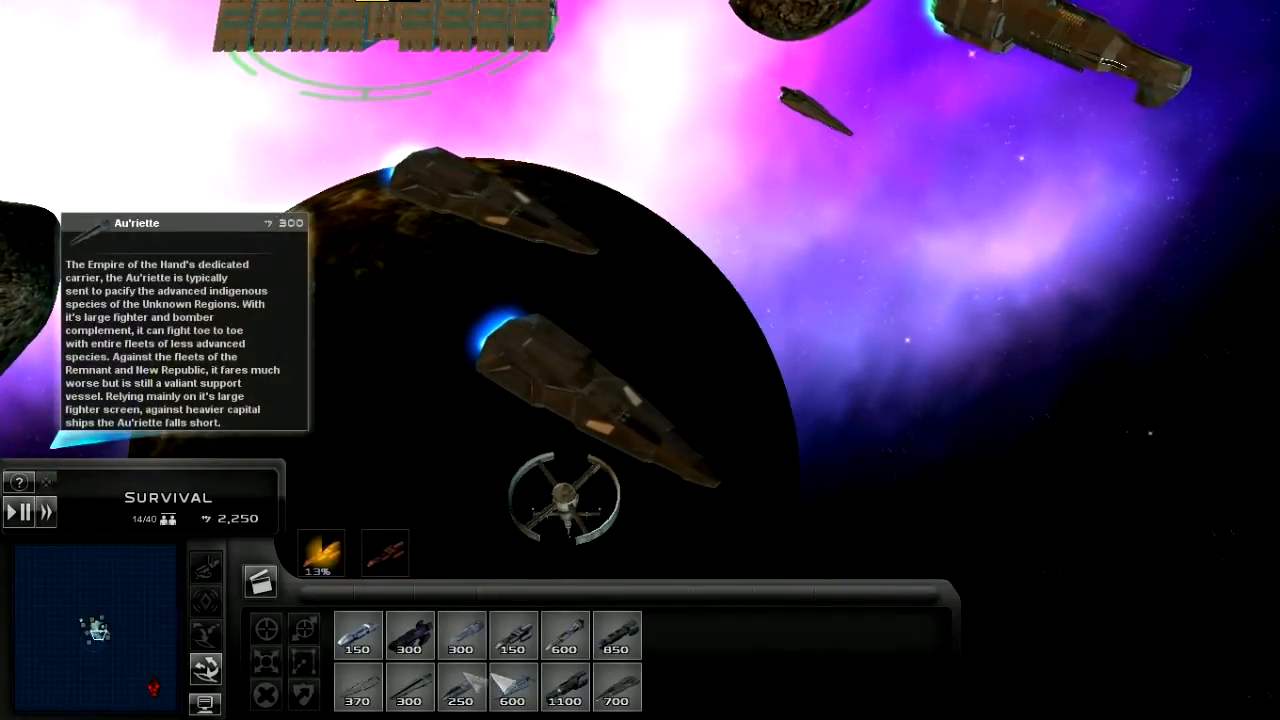
Queue an Au'riette carrier and an Asdroni corvette at the station
left_click(617, 635)
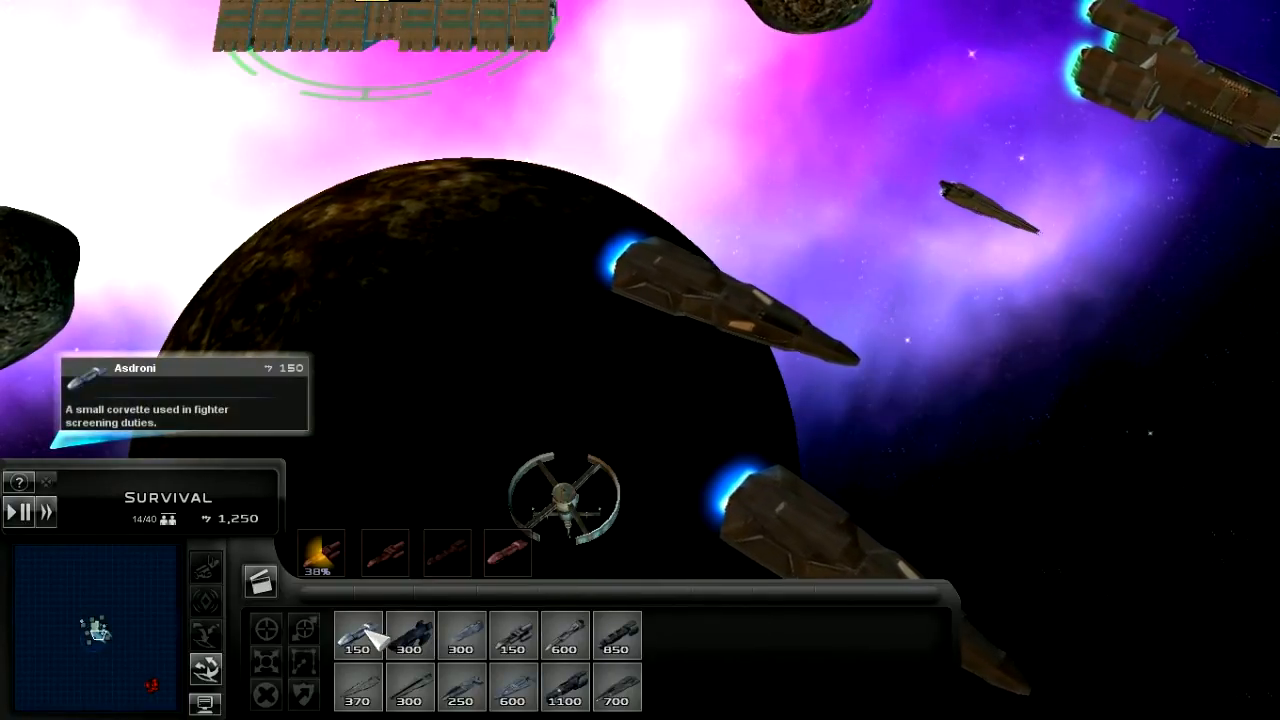
left_click(357, 635)
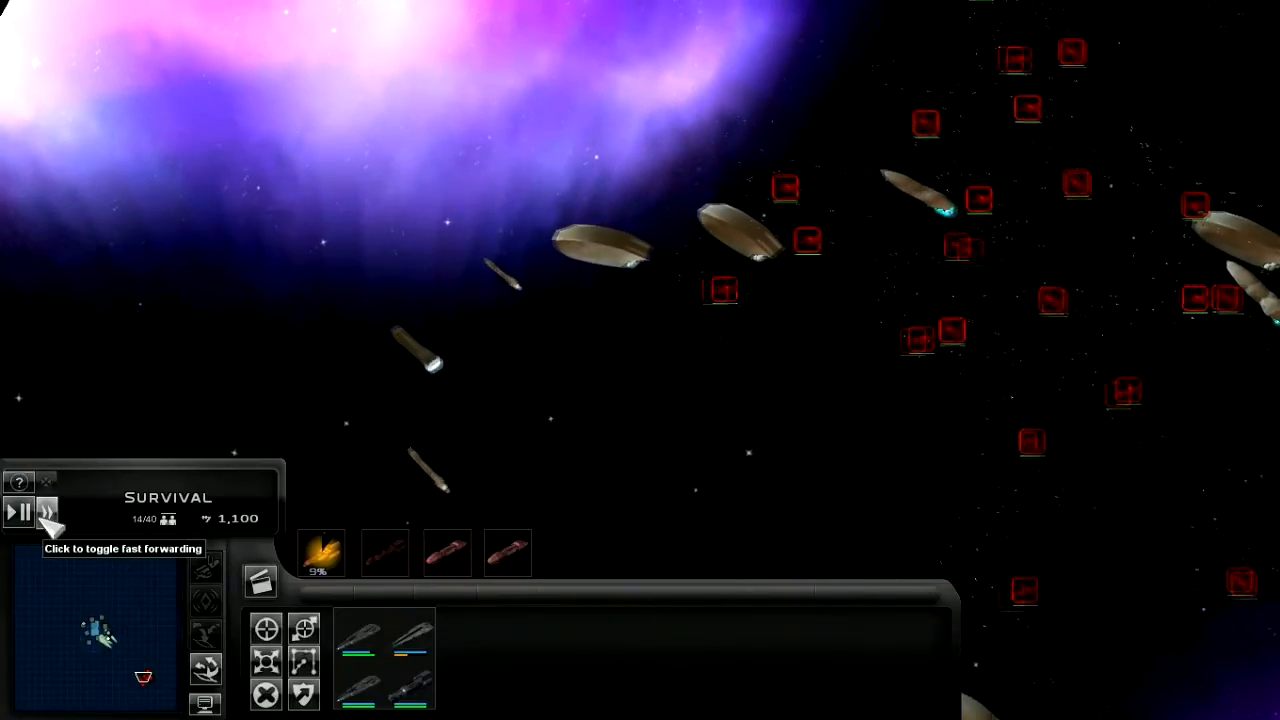
left_click(46, 511)
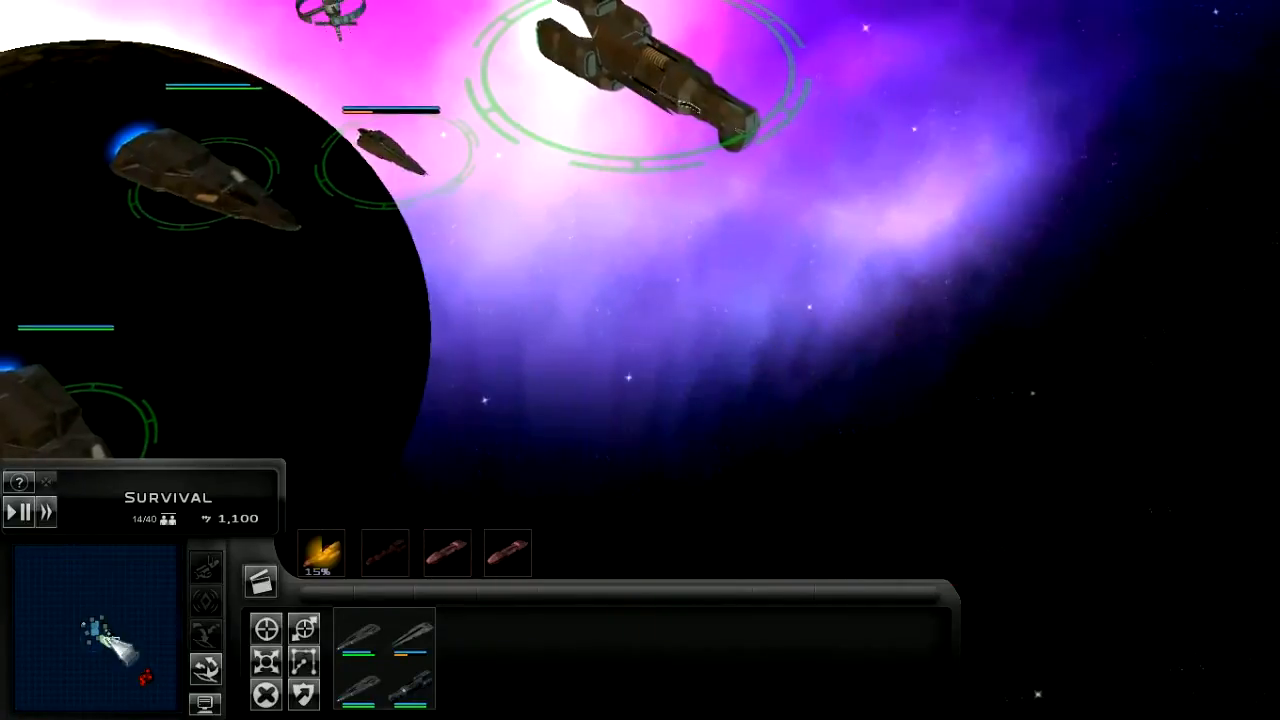
mouse_move(45, 512)
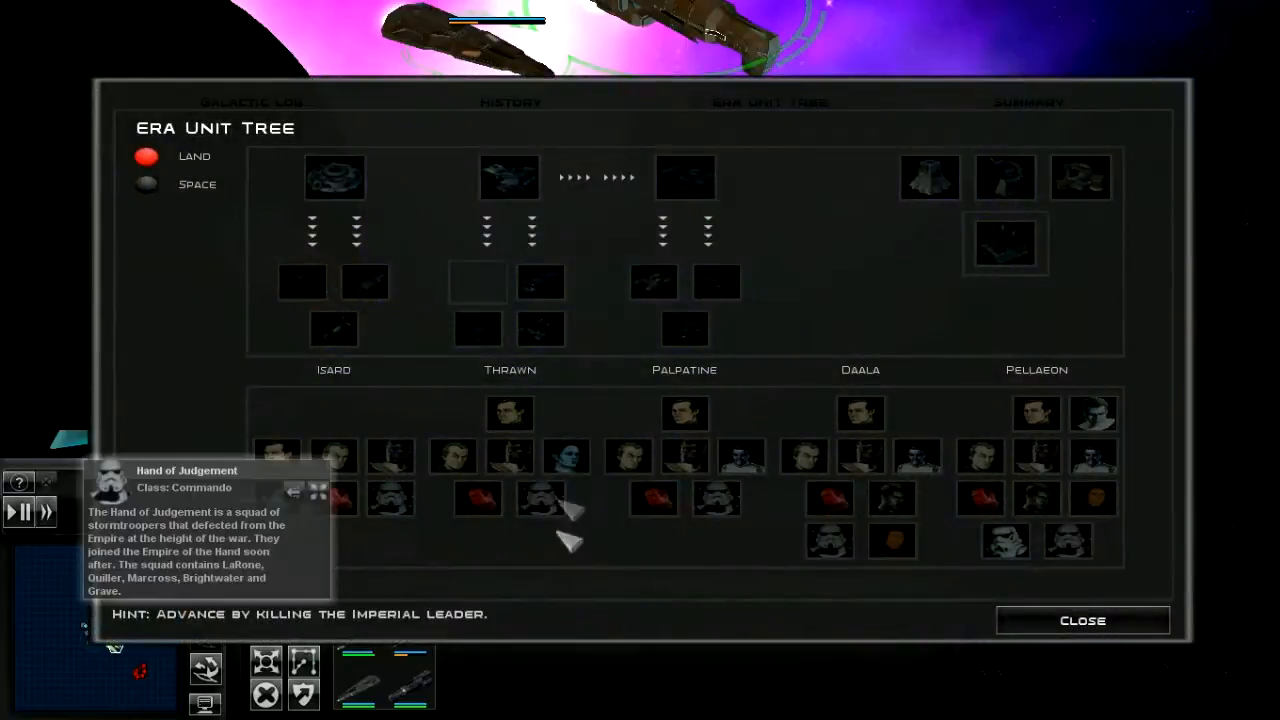
Browse the Era Unit Tree's space units, then switch back to land units
left_click(146, 184)
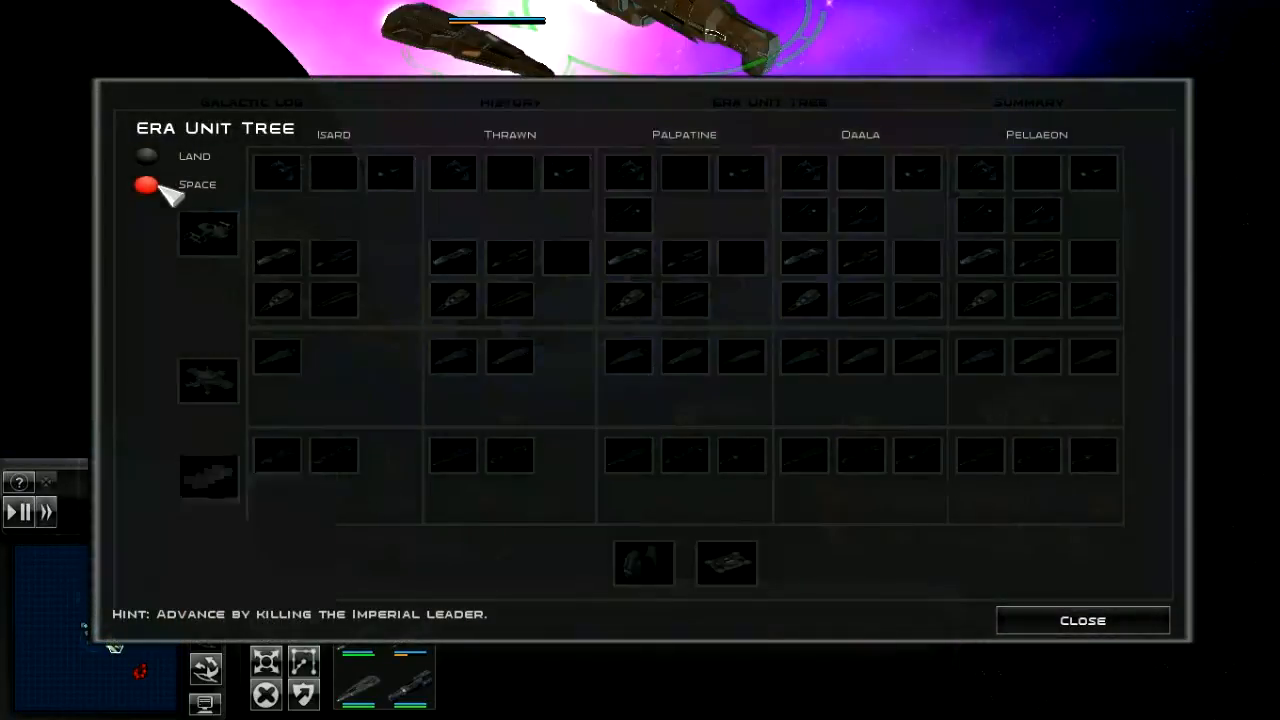
mouse_move(628, 455)
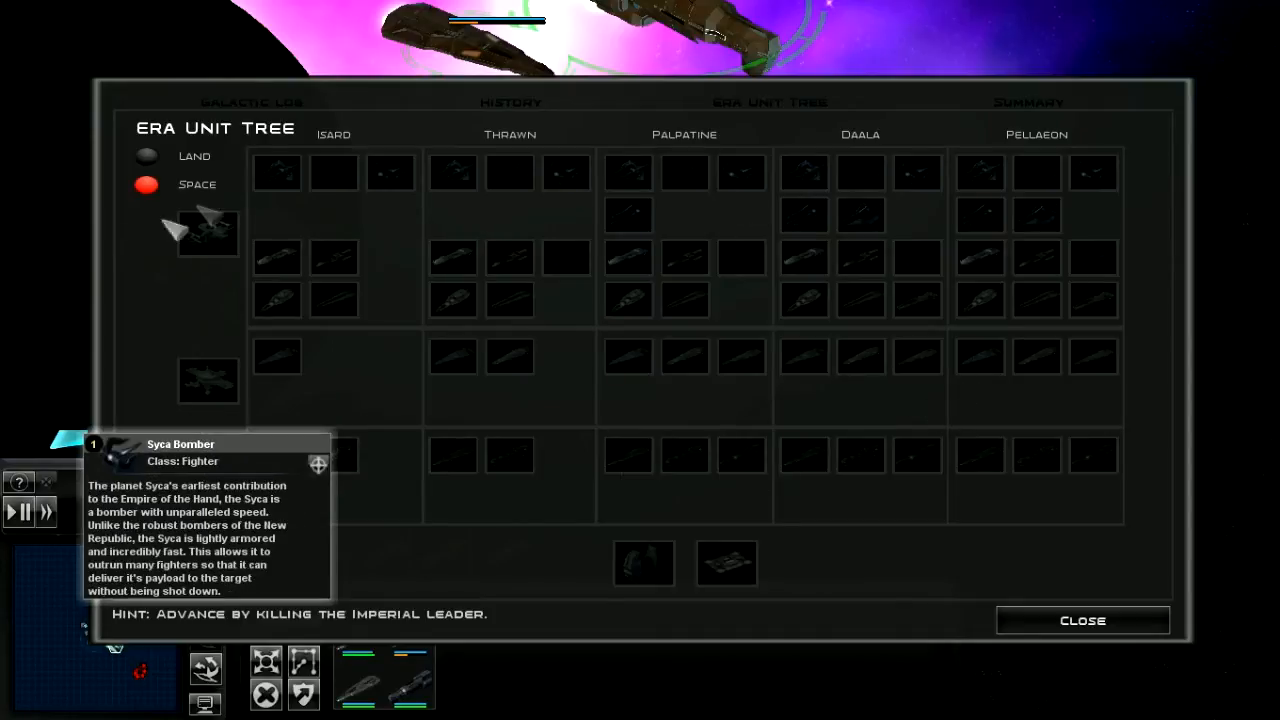
left_click(146, 156)
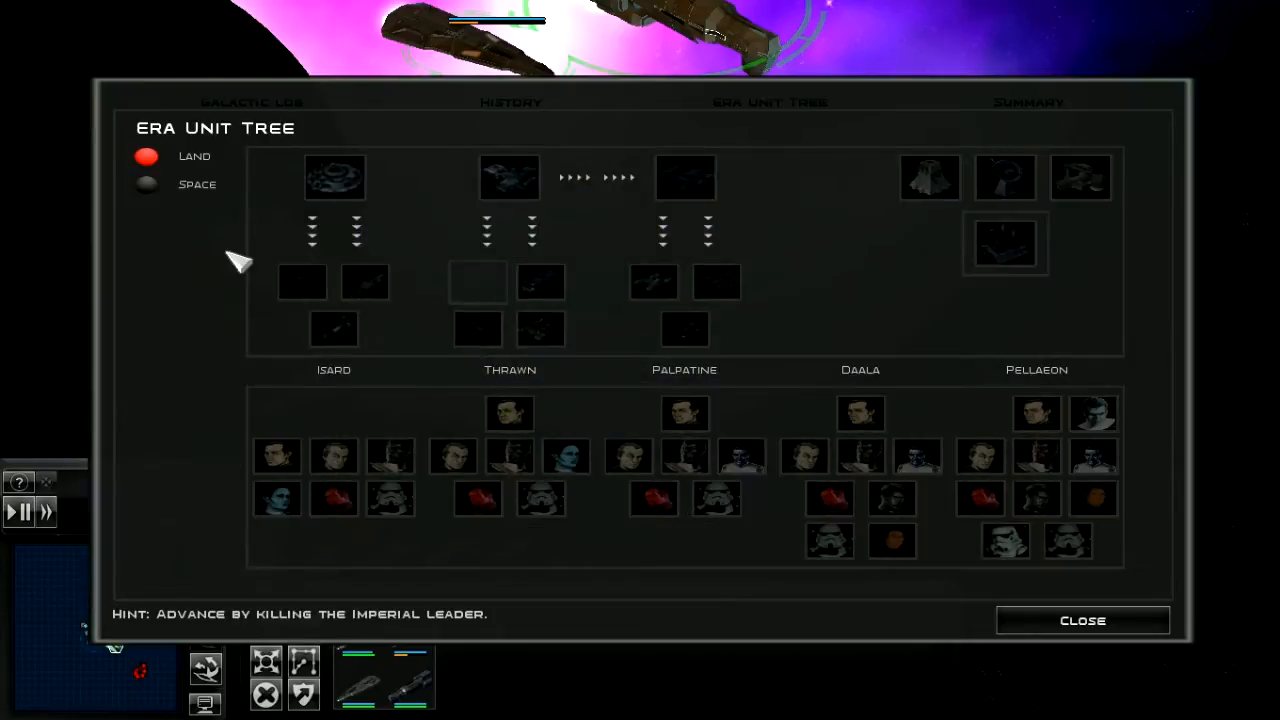
mouse_move(770, 497)
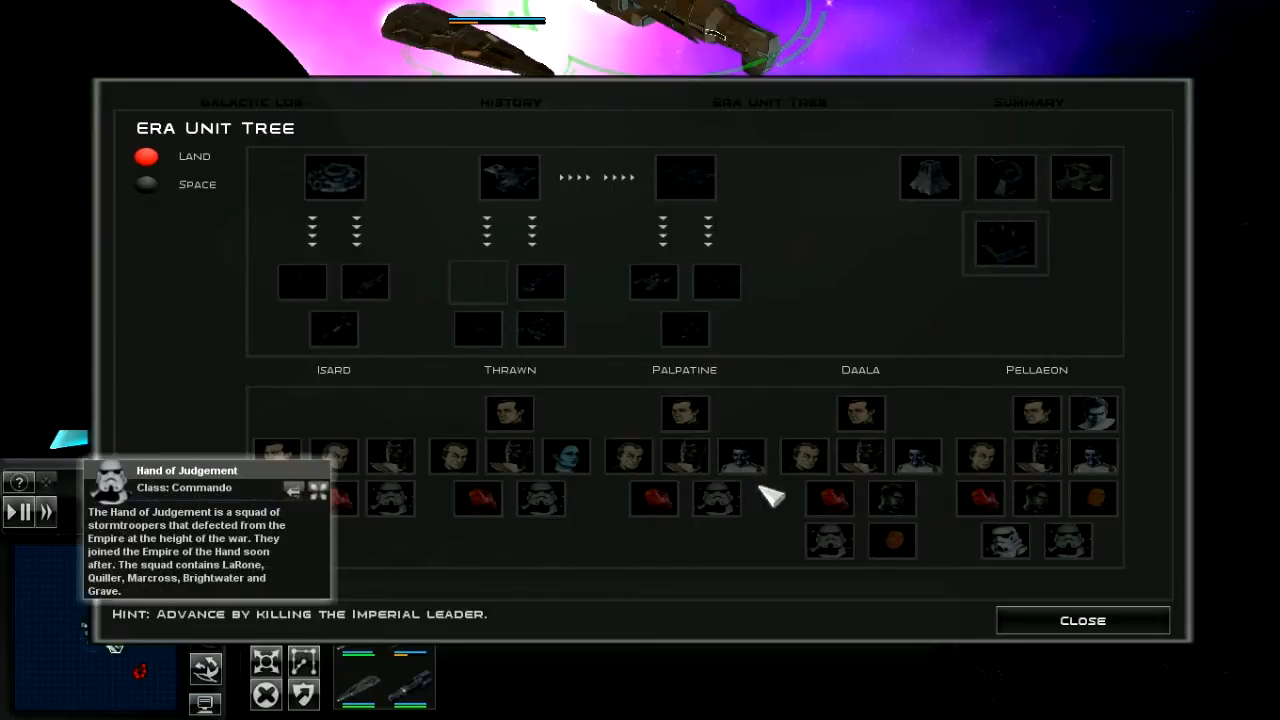
mouse_move(745, 470)
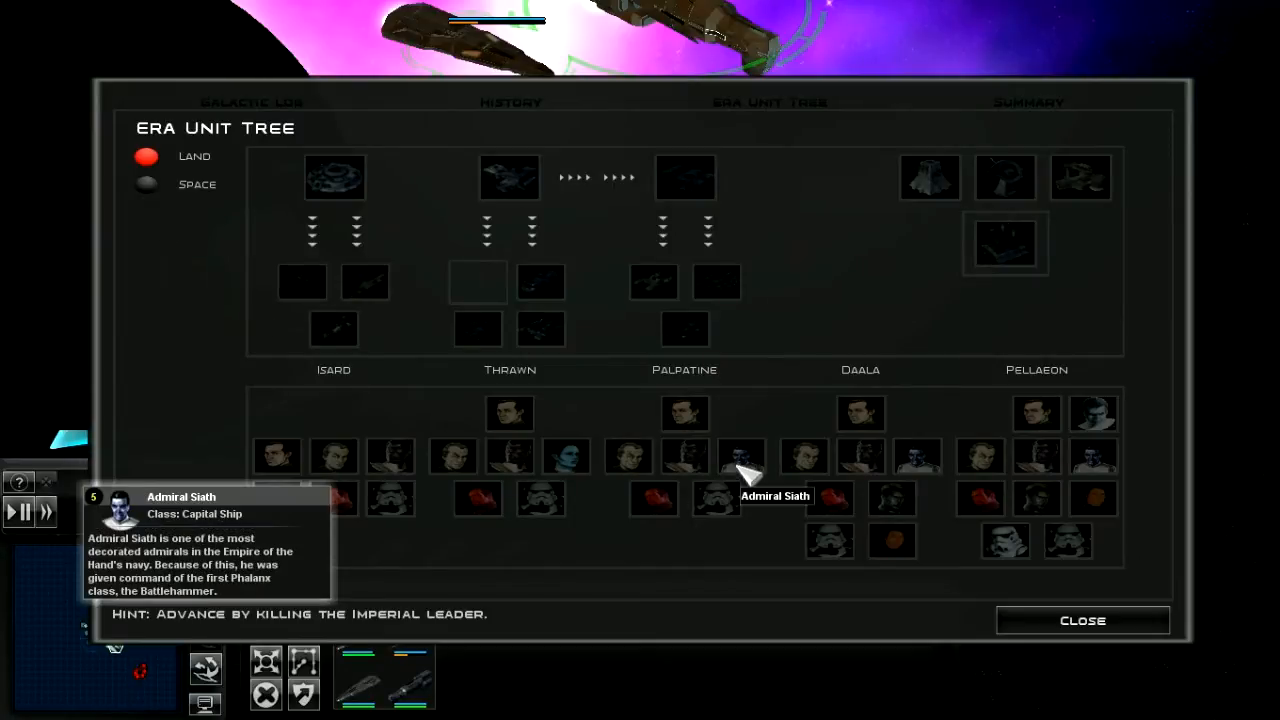
mouse_move(1100, 478)
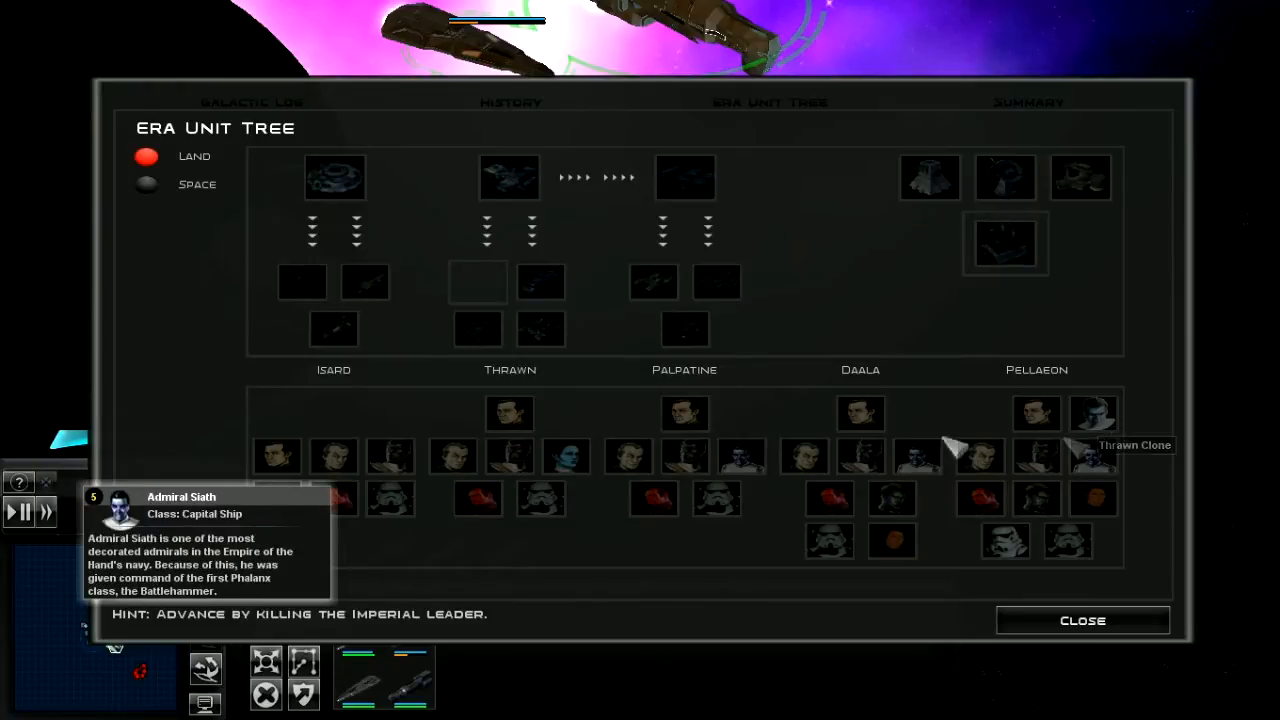
mouse_move(1020, 545)
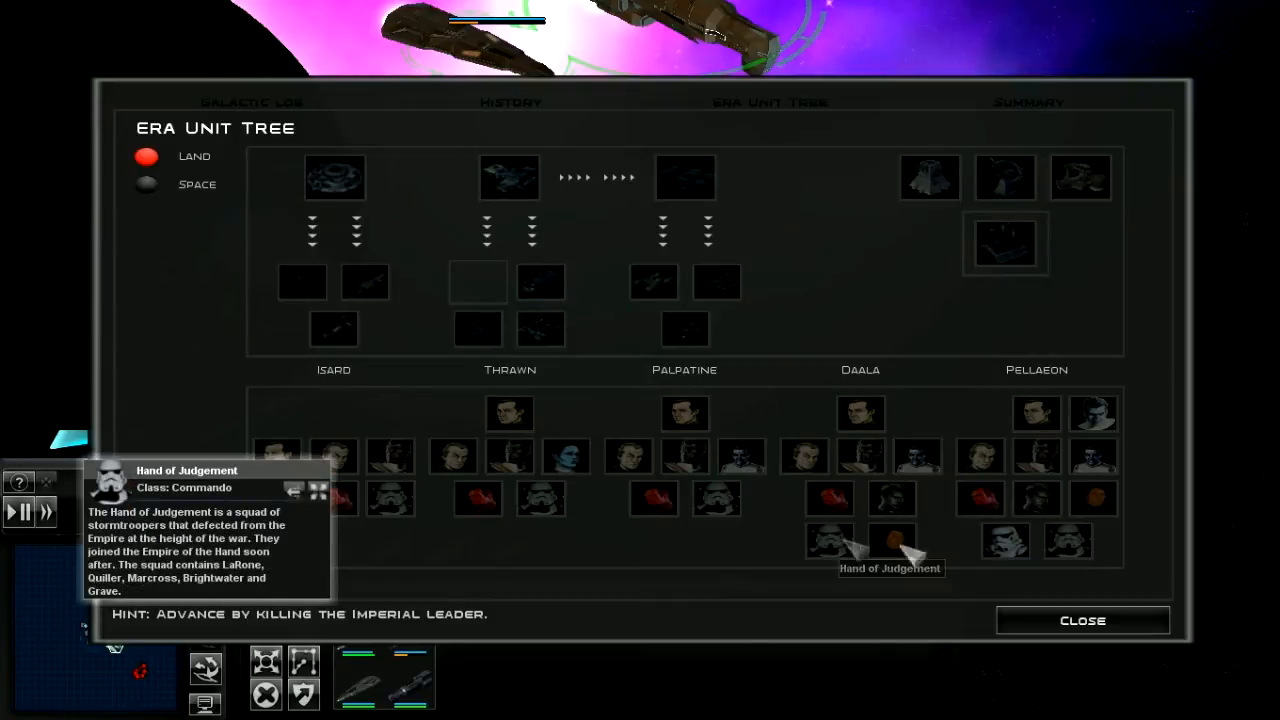
mouse_move(1083, 620)
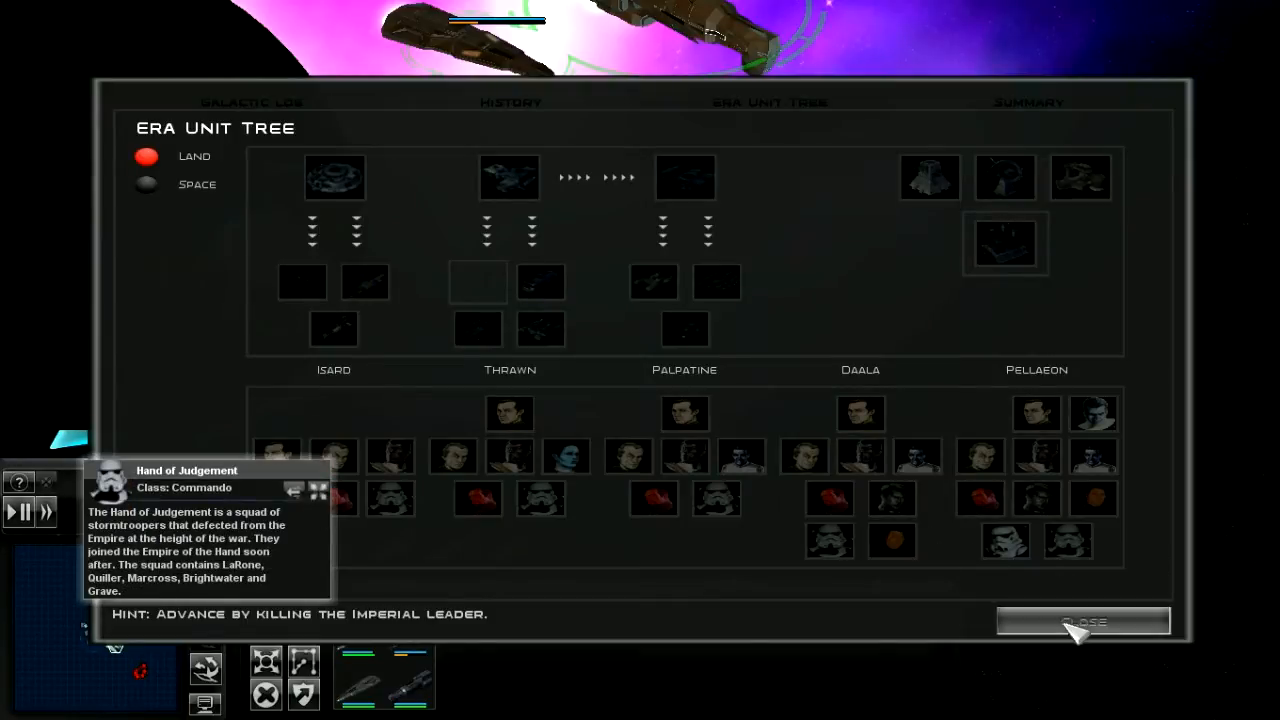
Close the Era Unit Tree overview to return to the Survival battle
left_click(1082, 621)
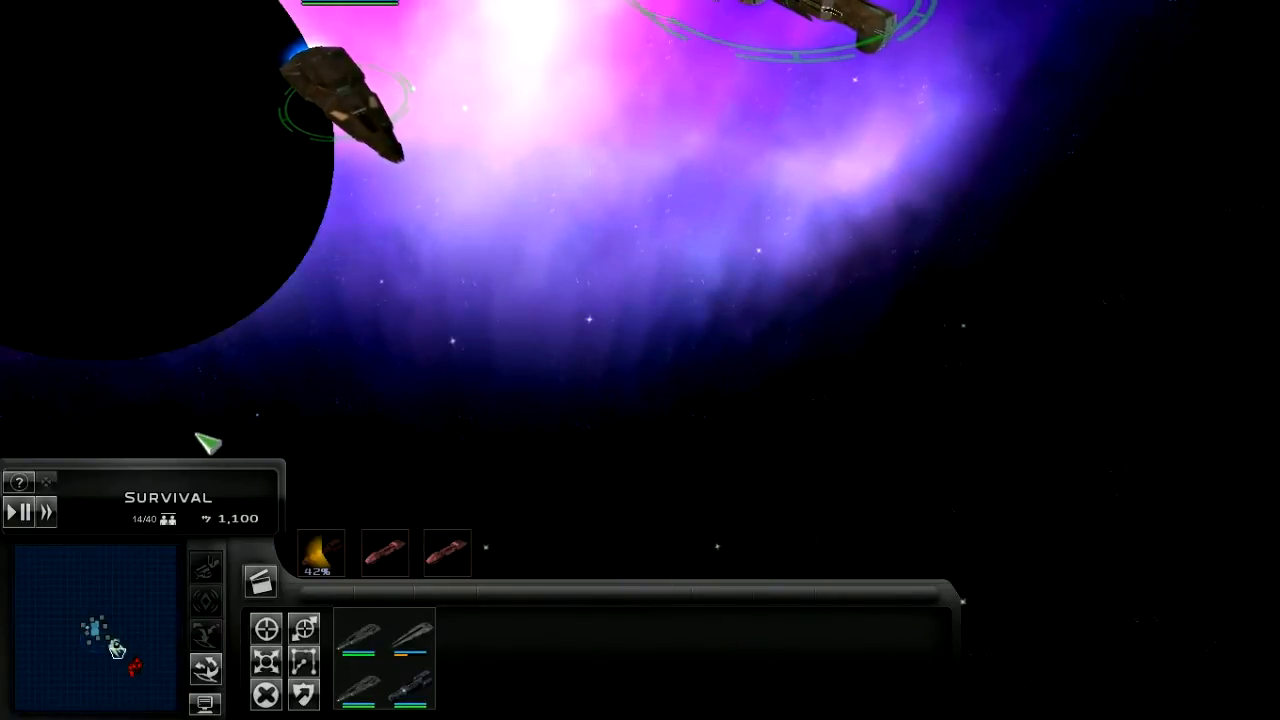
mouse_move(48, 512)
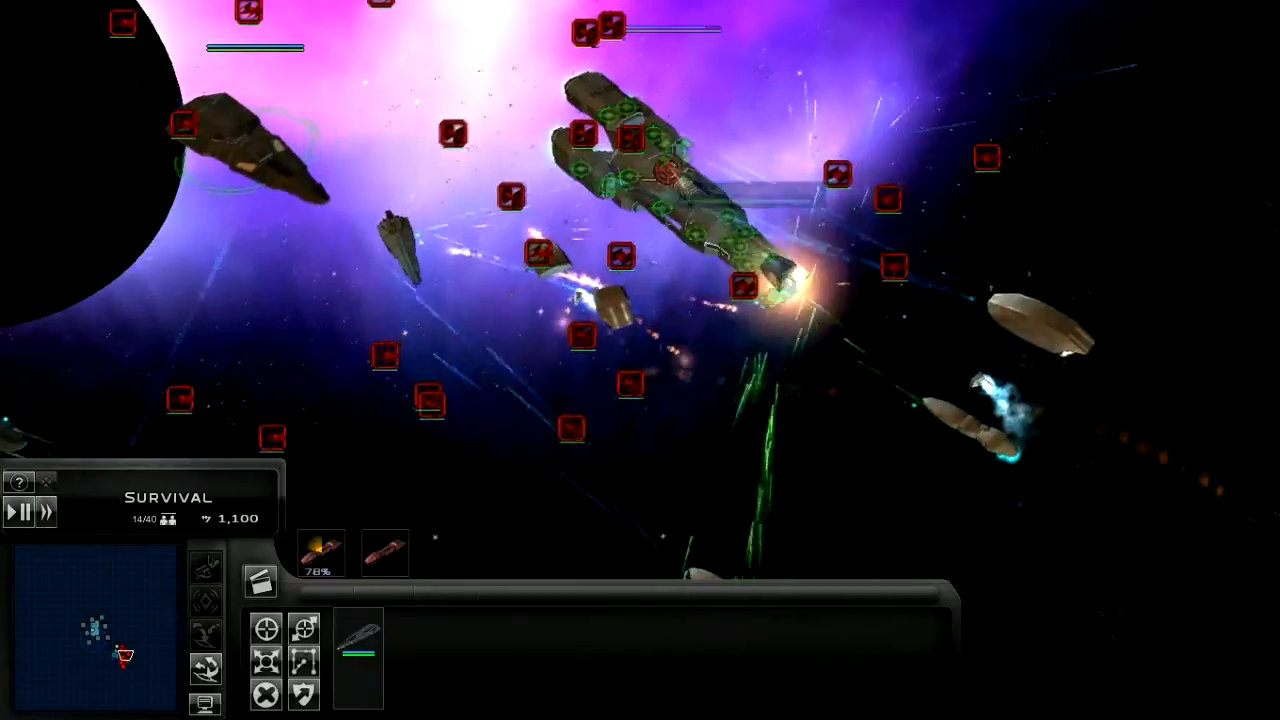
mouse_move(1040, 320)
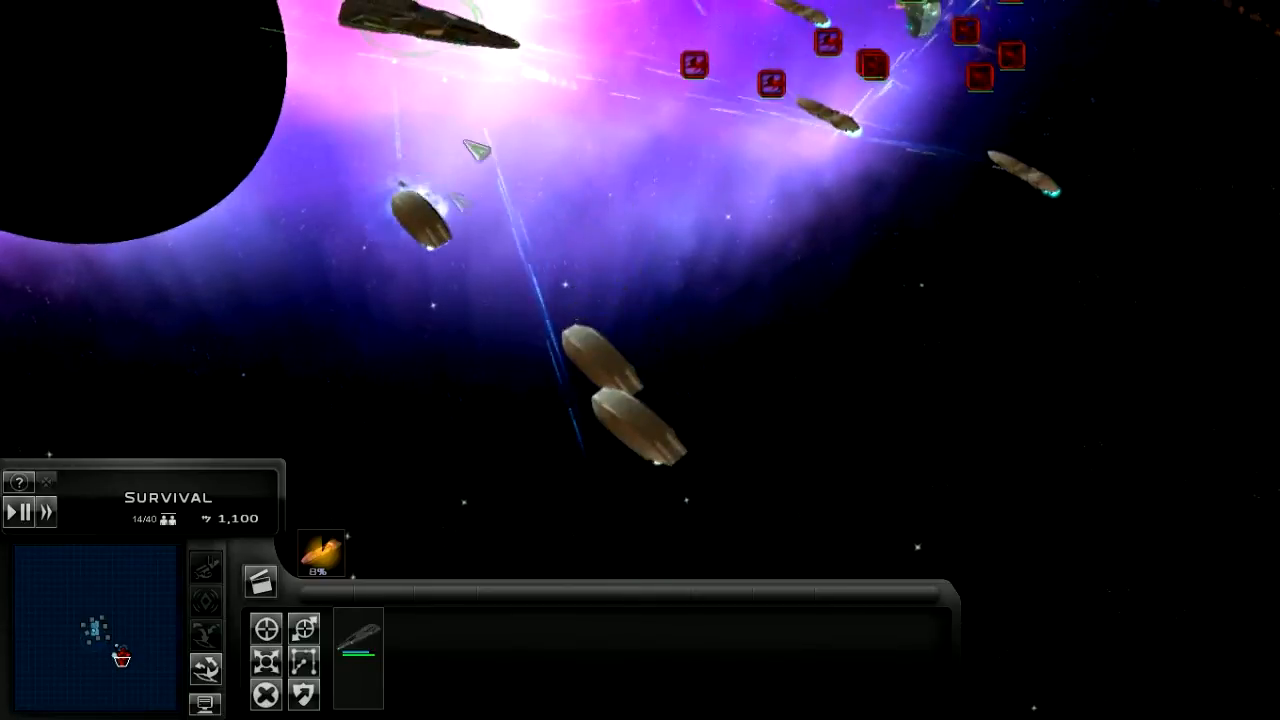
left_click(400, 290)
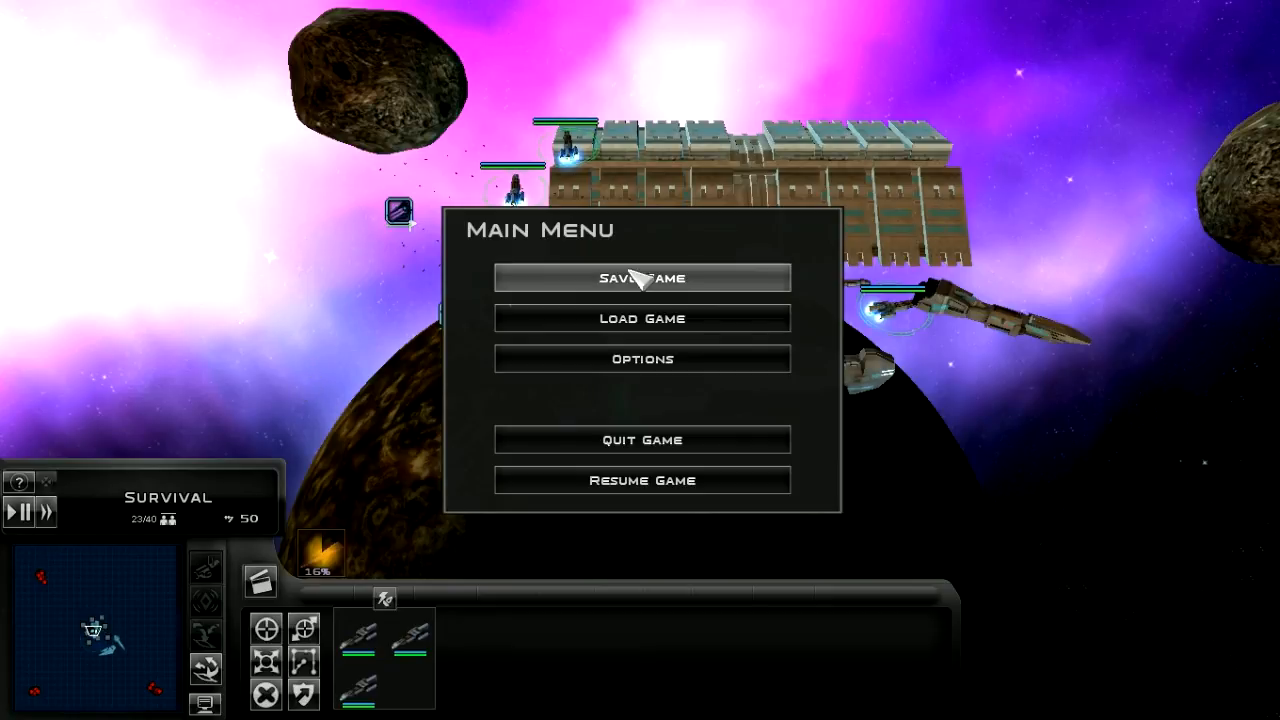
Save the current Survival battle to the 'survive 1' save slot
left_click(642, 278)
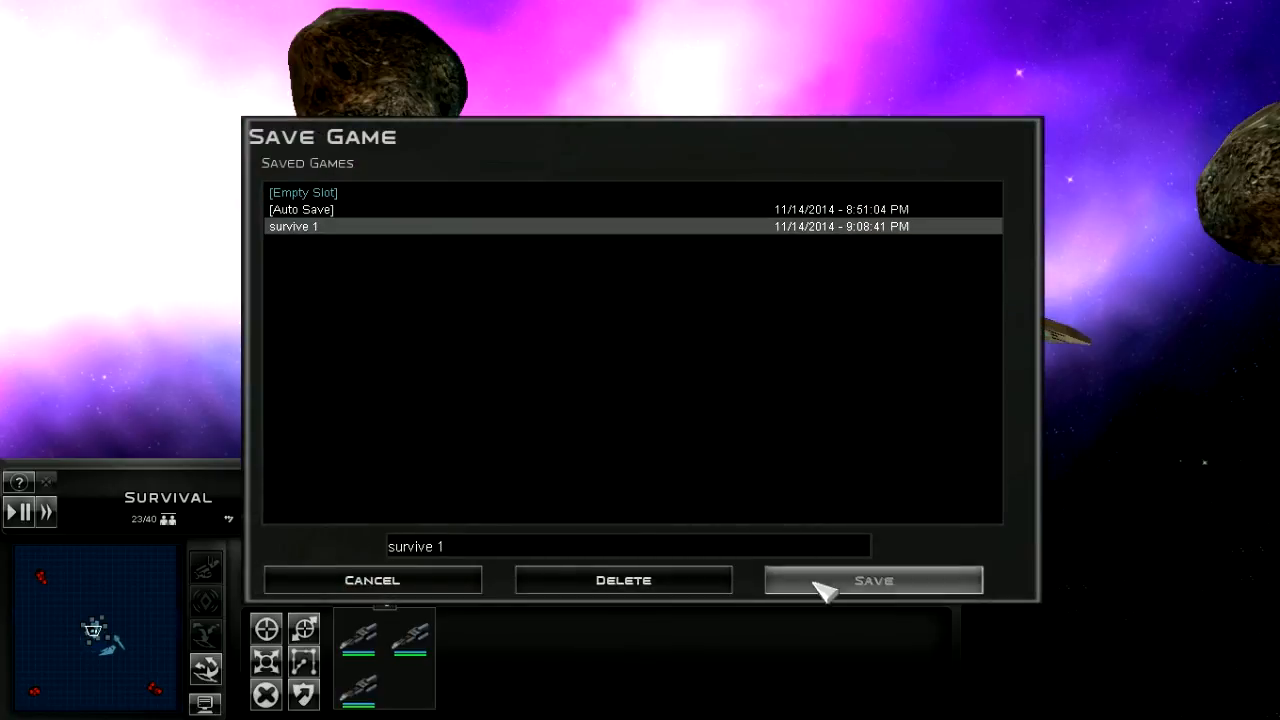
left_click(872, 580)
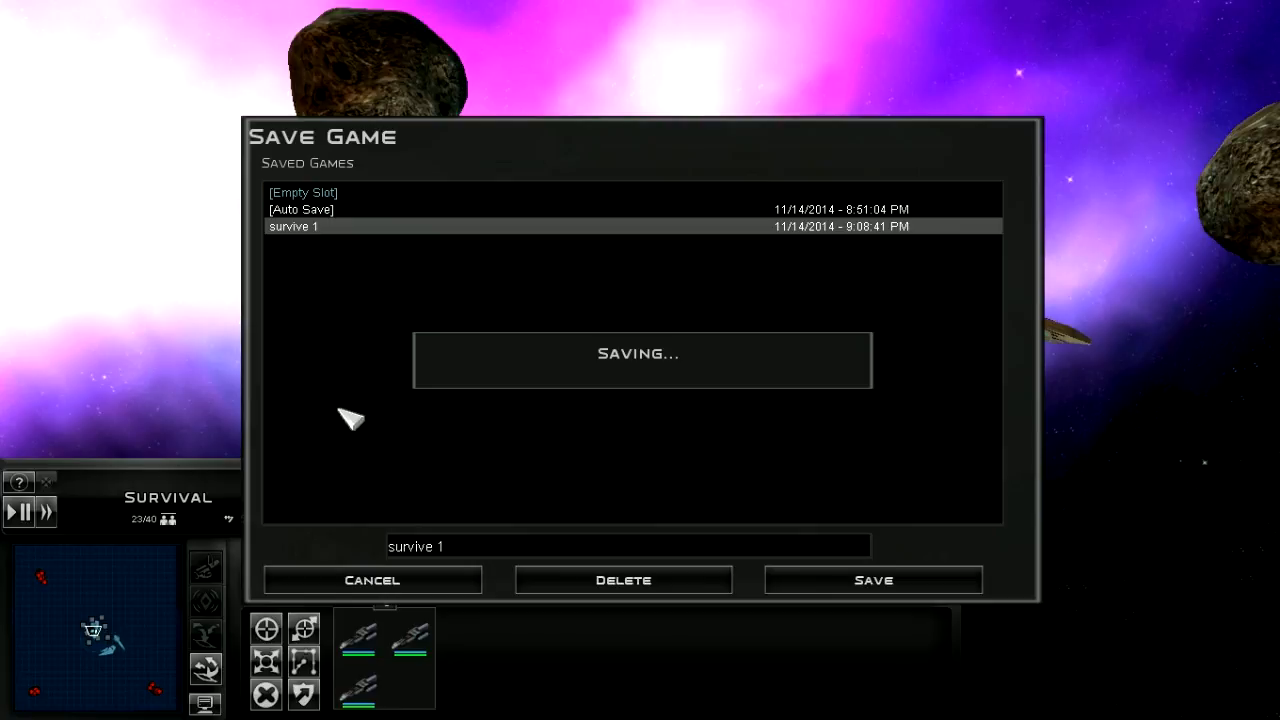